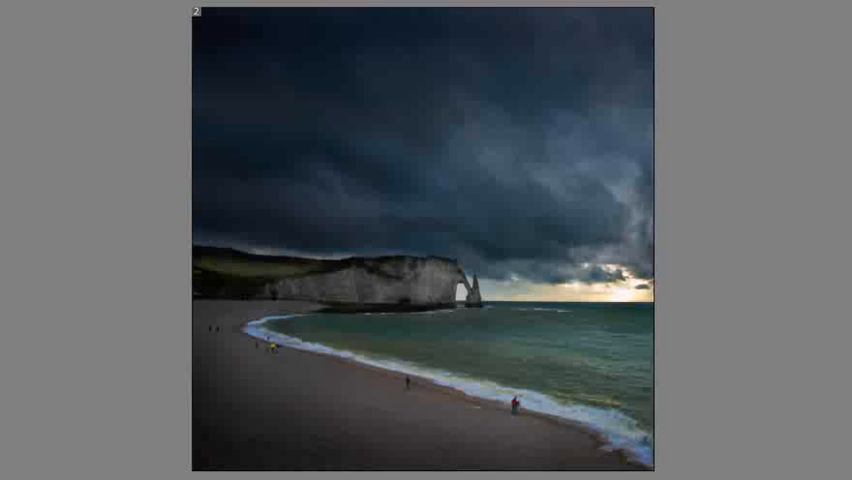
Step: Send the coastline photo from the Organizer to the Photoshop Elements editor
{"action": "left_click_drag", "start_coordinate": [284, 76], "coordinate": [320, 120]}
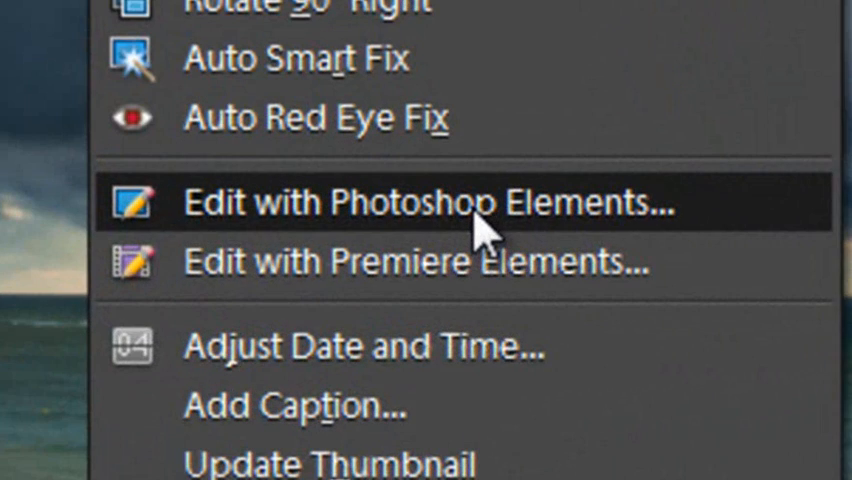
{"action": "mouse_move", "coordinate": [484, 240]}
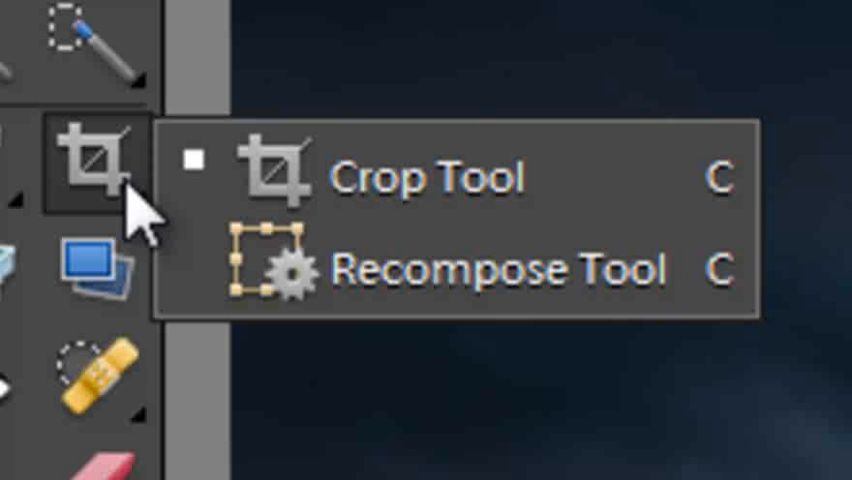
{"action": "mouse_move", "coordinate": [370, 200]}
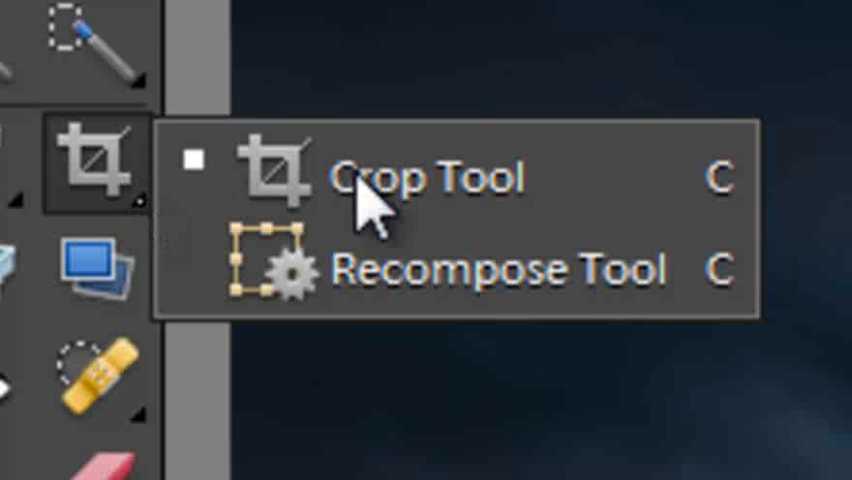
Step: Activate the Recompose Tool from the Crop group and read its protect/remove explanation
{"action": "left_click", "coordinate": [504, 268]}
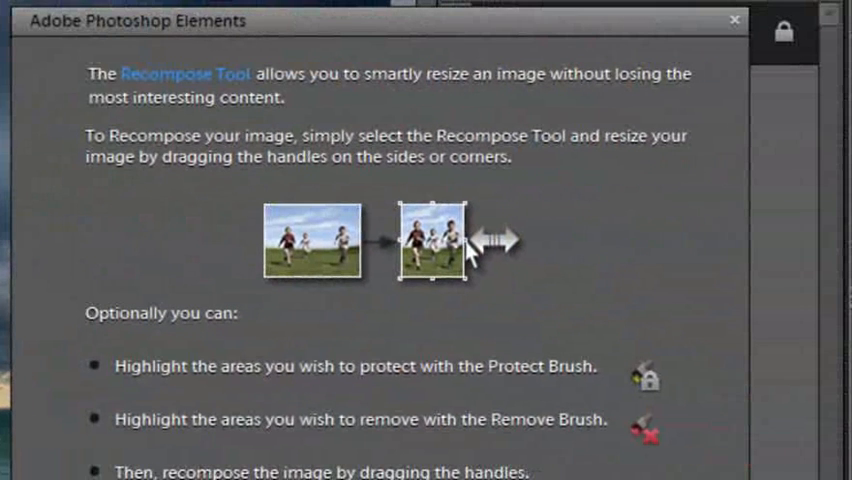
{"action": "mouse_move", "coordinate": [244, 404]}
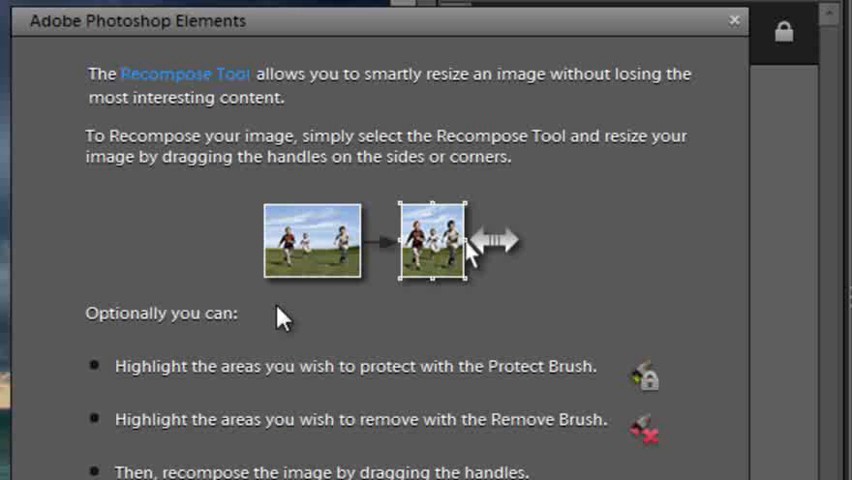
{"action": "scroll", "scroll_direction": "down", "scroll_amount": 3}
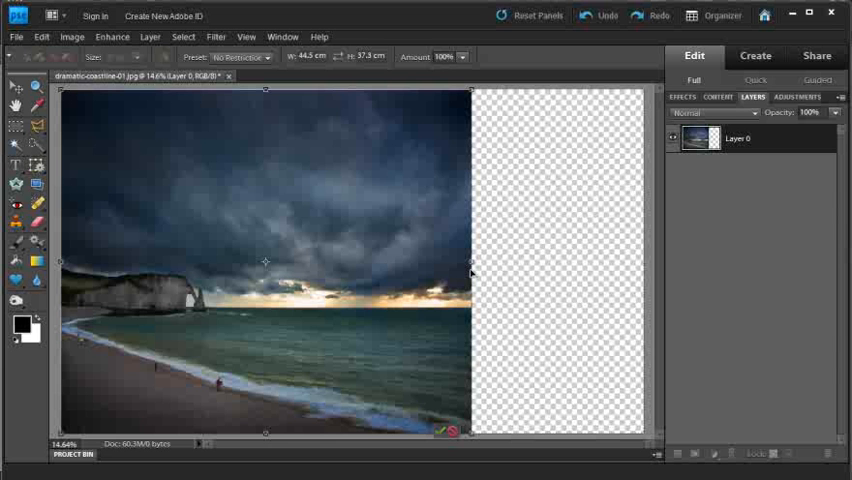
Step: Squeeze the photo narrower from the right Recompose handle, then widen it back partway
{"action": "left_click_drag", "start_coordinate": [470, 262], "coordinate": [570, 262]}
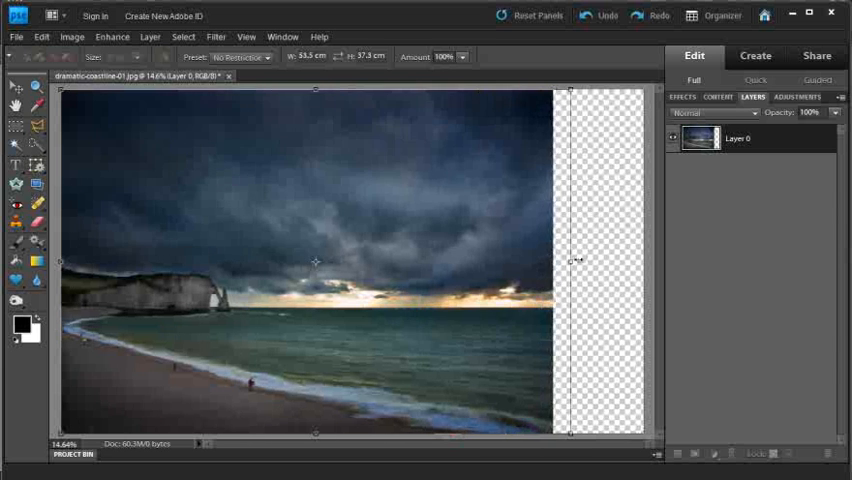
{"action": "left_click_drag", "start_coordinate": [572, 260], "coordinate": [642, 264]}
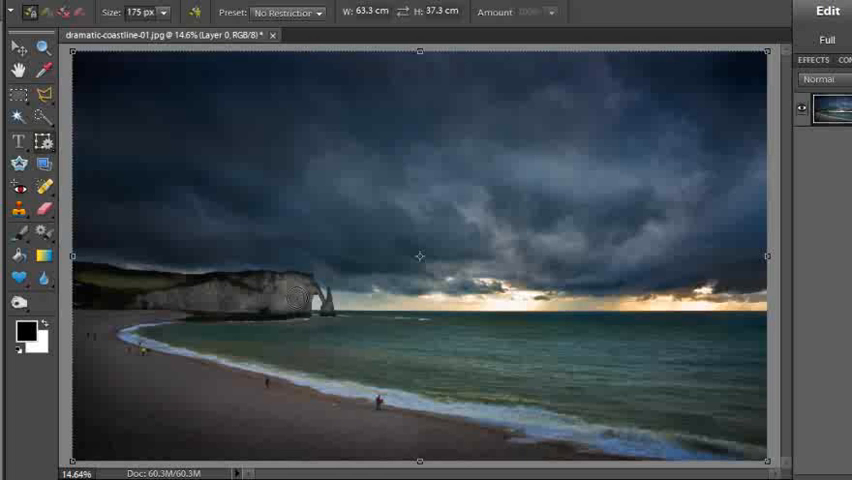
Step: Set the brush size to 600 px and mark the cloudy sky red for removal
{"action": "type", "text": "600"}
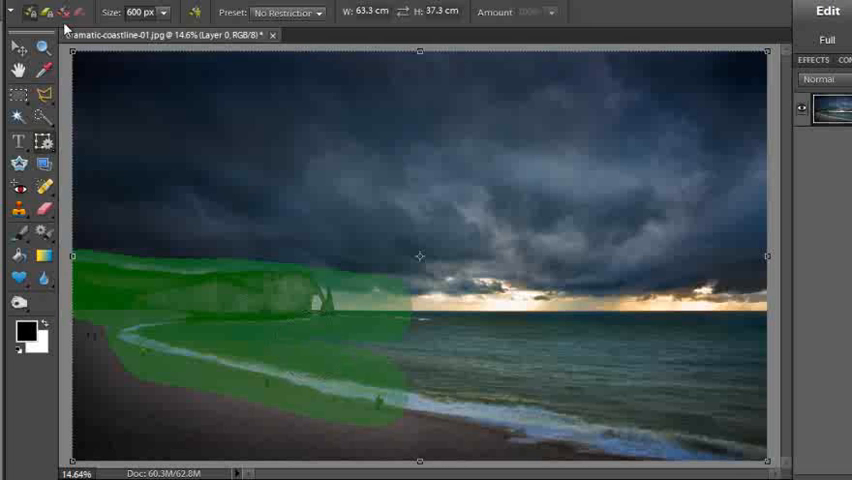
{"action": "mouse_move", "coordinate": [536, 156]}
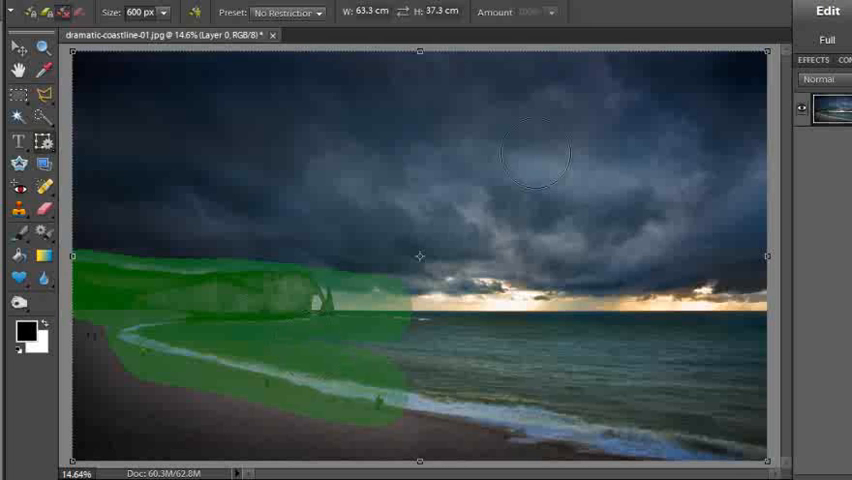
{"action": "left_click_drag", "start_coordinate": [540, 150], "coordinate": [584, 218]}
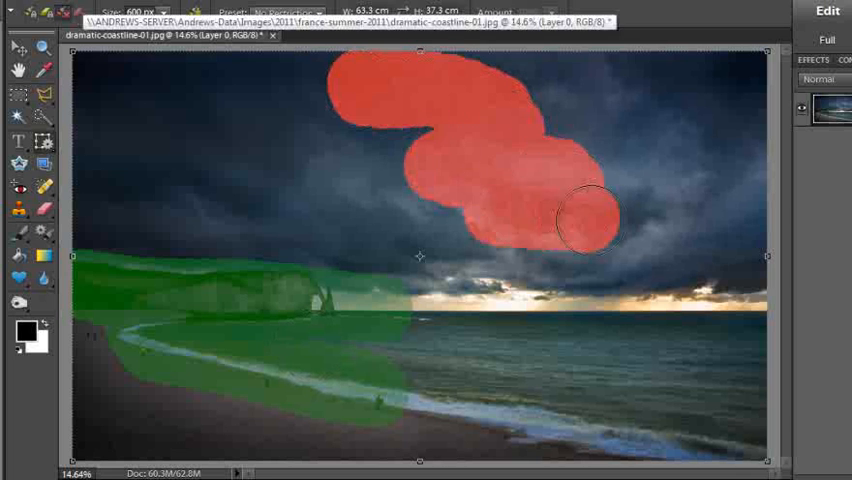
{"action": "left_click_drag", "start_coordinate": [576, 220], "coordinate": [596, 404]}
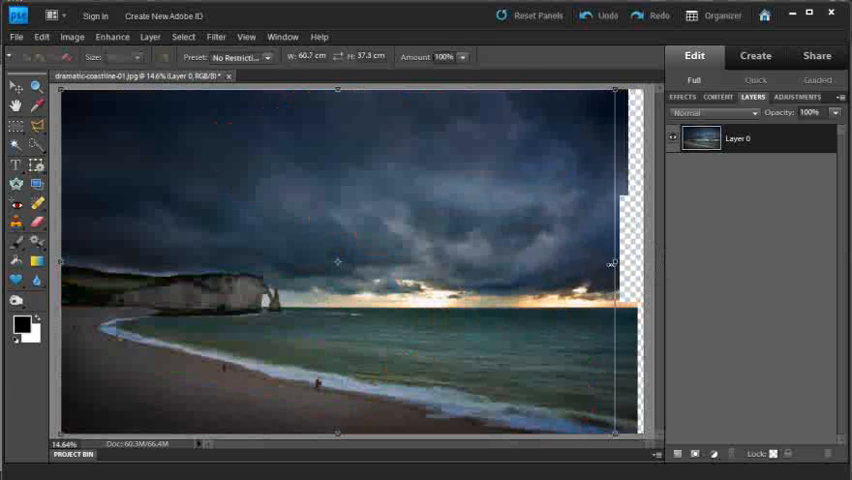
Step: Drag the right Recompose handle leftward to about two-thirds width, keeping the cliff arch intact
{"action": "left_click_drag", "start_coordinate": [614, 262], "coordinate": [508, 262]}
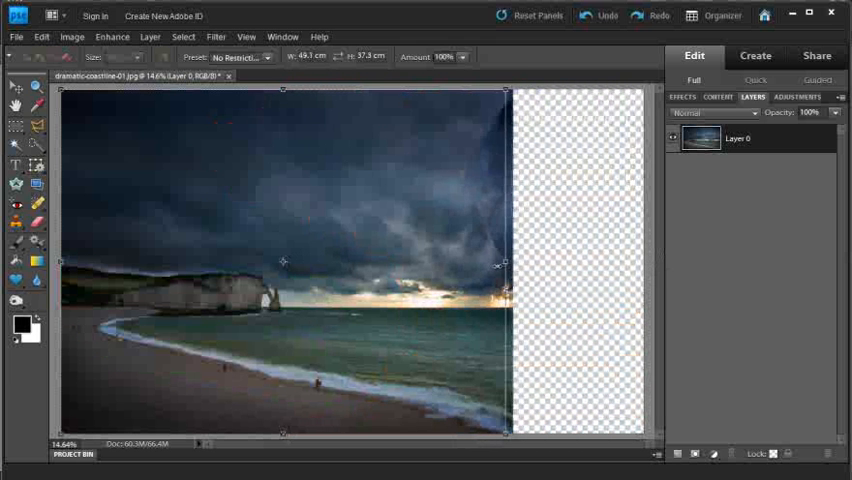
{"action": "left_click_drag", "start_coordinate": [510, 266], "coordinate": [424, 268]}
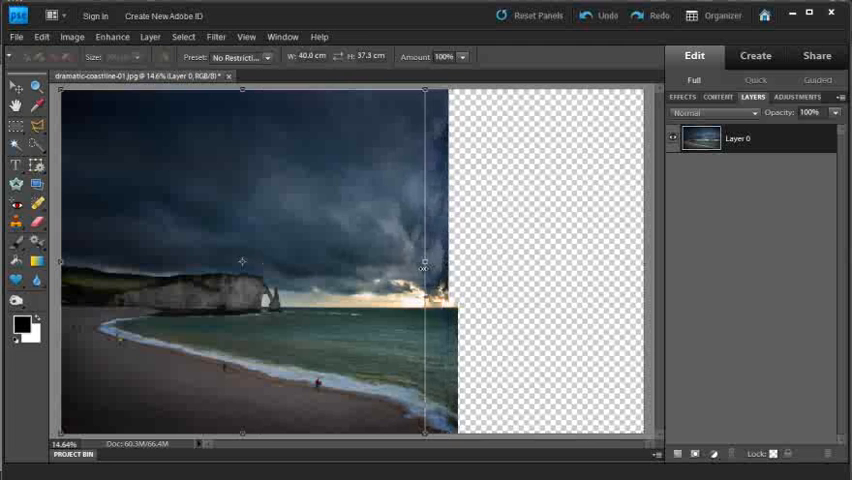
{"action": "left_click_drag", "start_coordinate": [424, 268], "coordinate": [452, 268]}
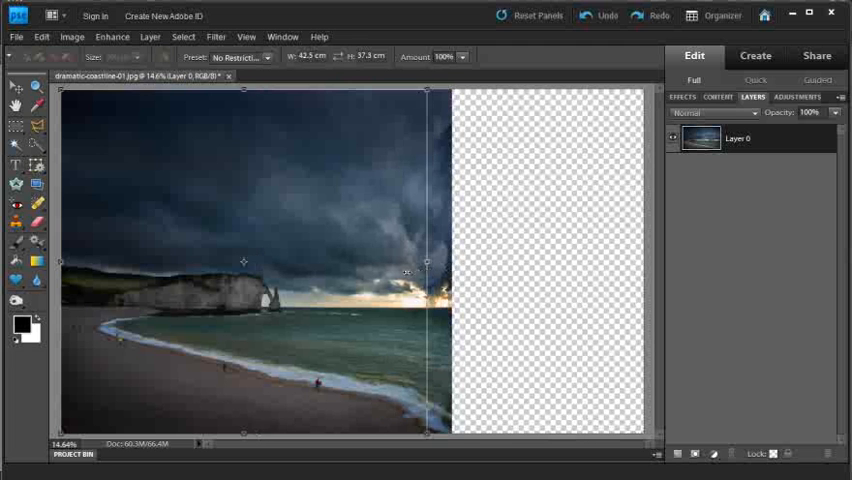
{"action": "left_click_drag", "start_coordinate": [426, 262], "coordinate": [408, 272]}
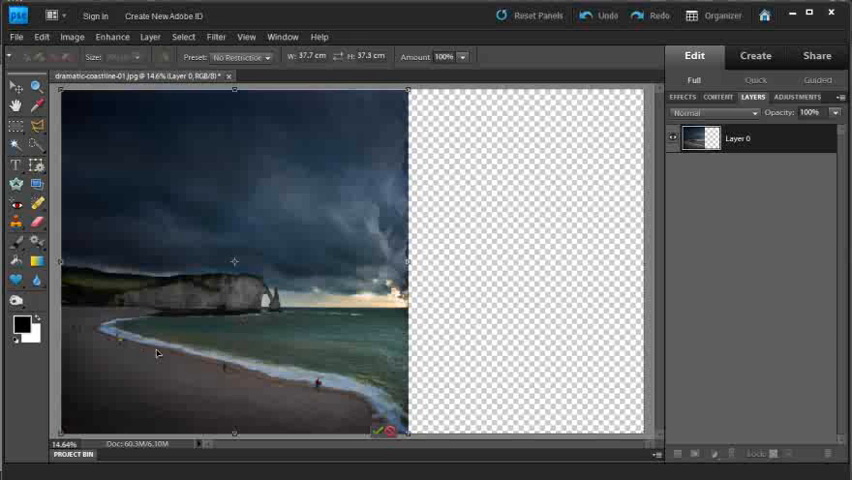
{"action": "mouse_move", "coordinate": [192, 358]}
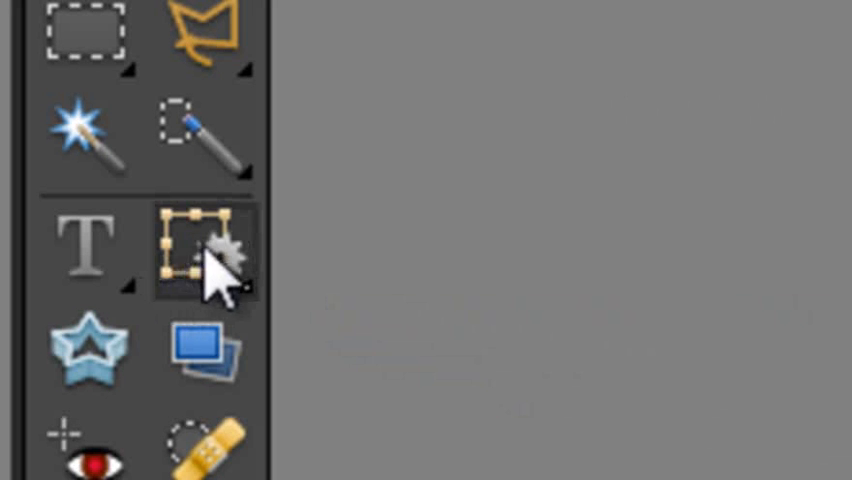
Step: Reselect the Recompose Tool and confirm converting the Background into editable Layer 0
{"action": "left_click", "coordinate": [204, 252]}
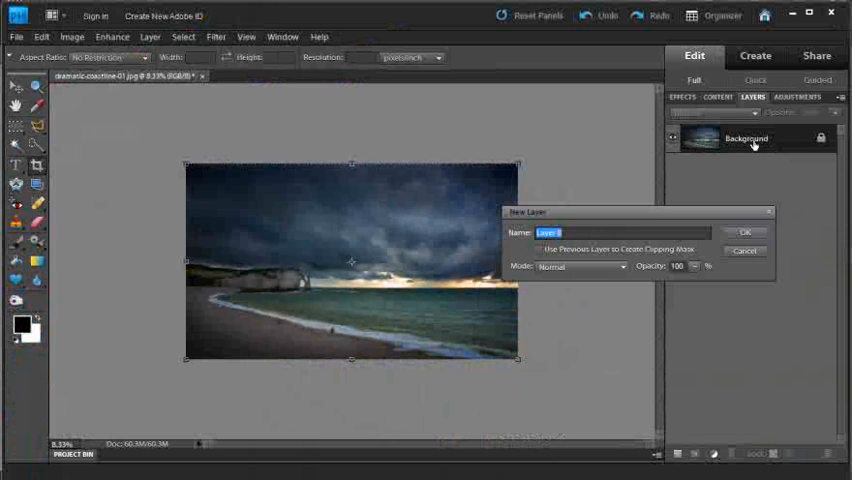
{"action": "left_click", "coordinate": [742, 232]}
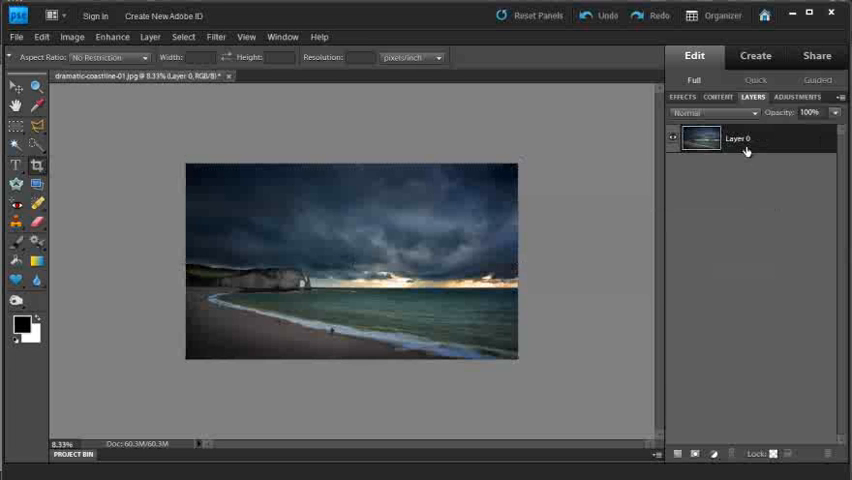
{"action": "mouse_move", "coordinate": [744, 144]}
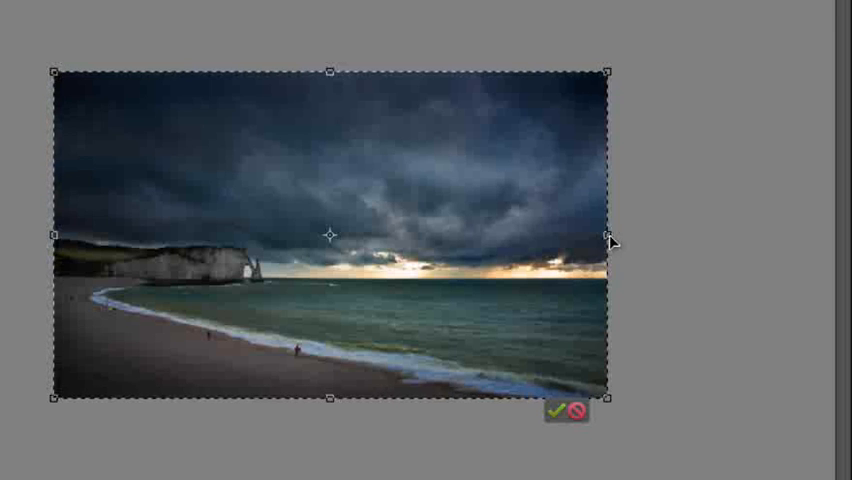
Step: Extend the crop box past the photo's right edge and commit the wider transparent canvas
{"action": "left_click_drag", "start_coordinate": [612, 240], "coordinate": [816, 246]}
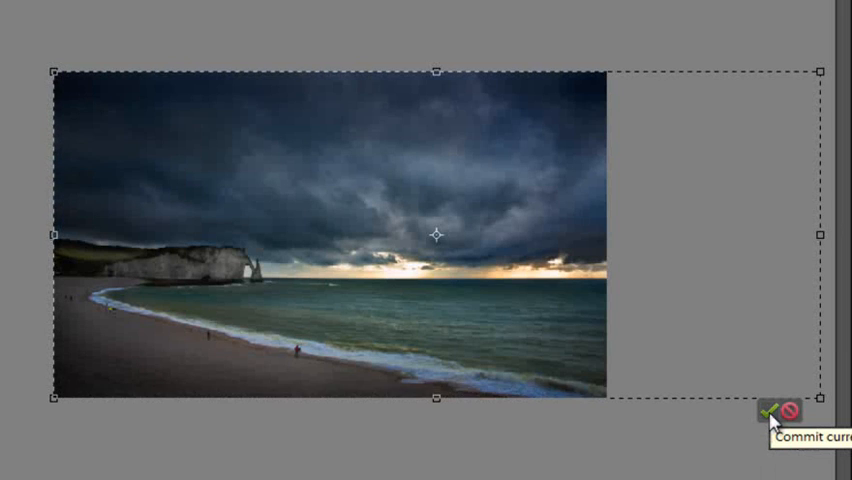
{"action": "left_click", "coordinate": [772, 412]}
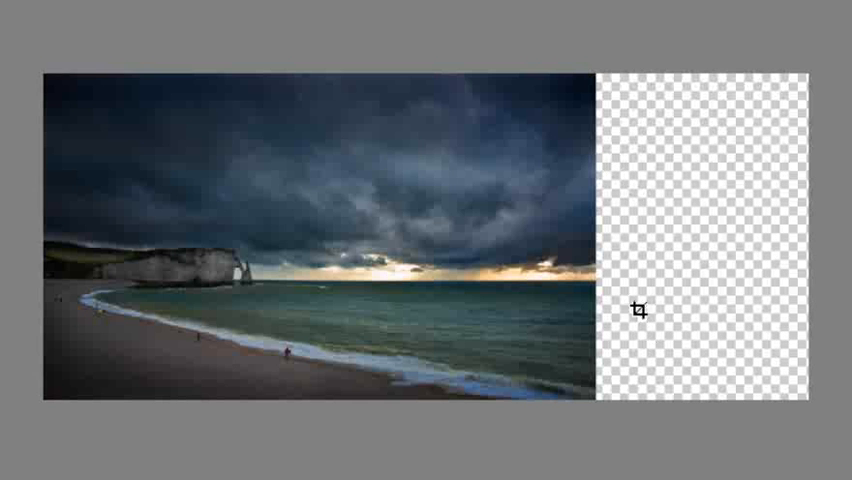
{"action": "mouse_move", "coordinate": [438, 184]}
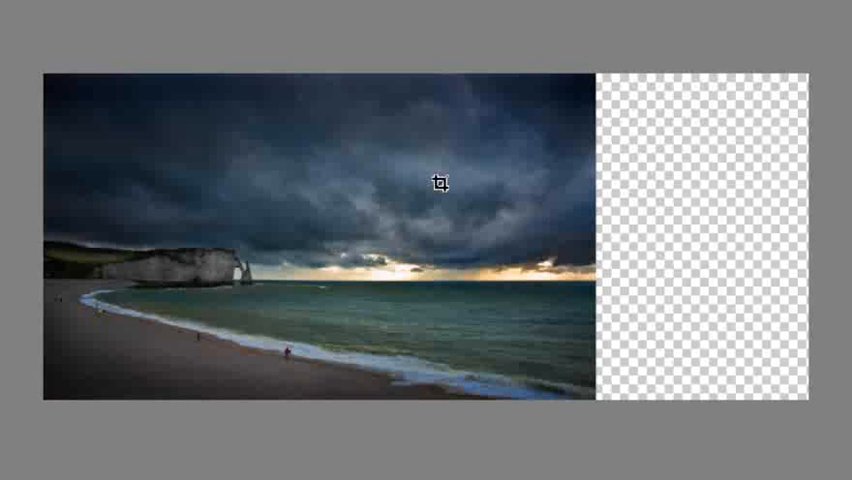
{"action": "mouse_move", "coordinate": [332, 352]}
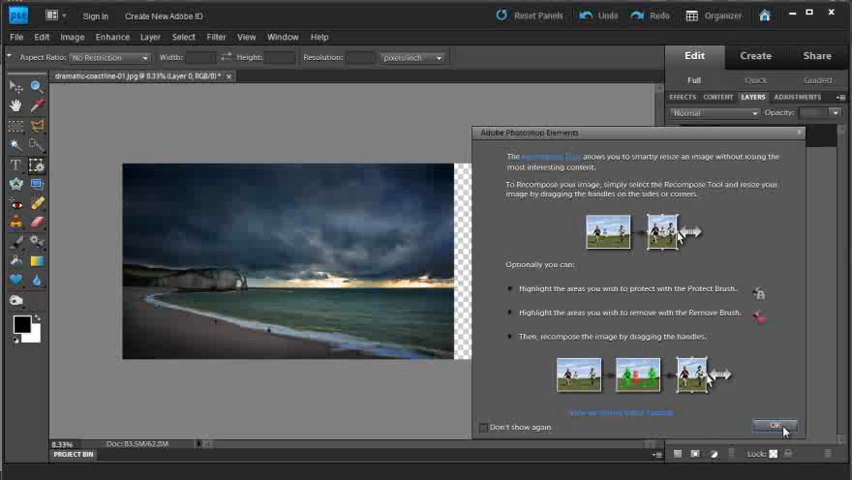
Step: Dismiss the Recompose help dialog on the widened photo
{"action": "left_click", "coordinate": [776, 426]}
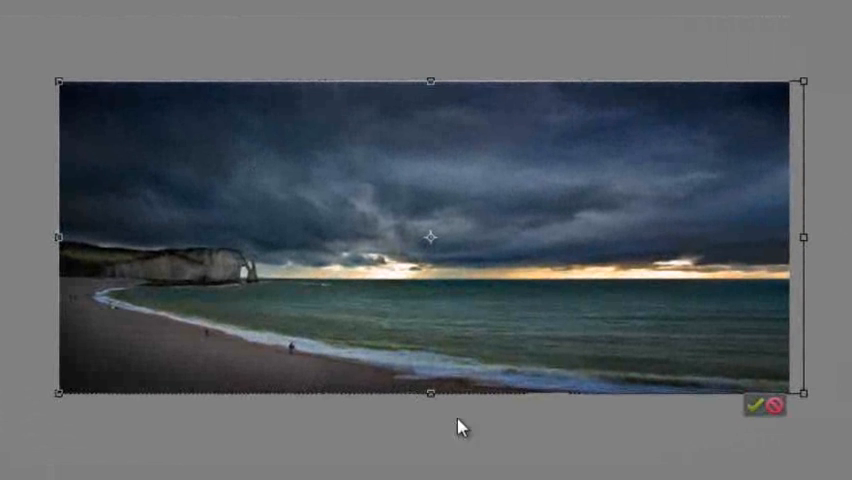
{"action": "mouse_move", "coordinate": [460, 428]}
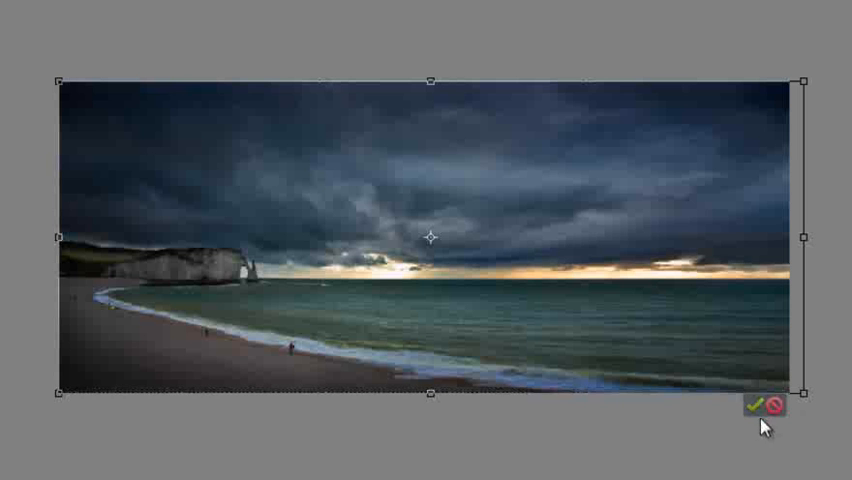
Step: Commit the panoramic stretch so the coastline spans the whole widened canvas
{"action": "left_click", "coordinate": [754, 406]}
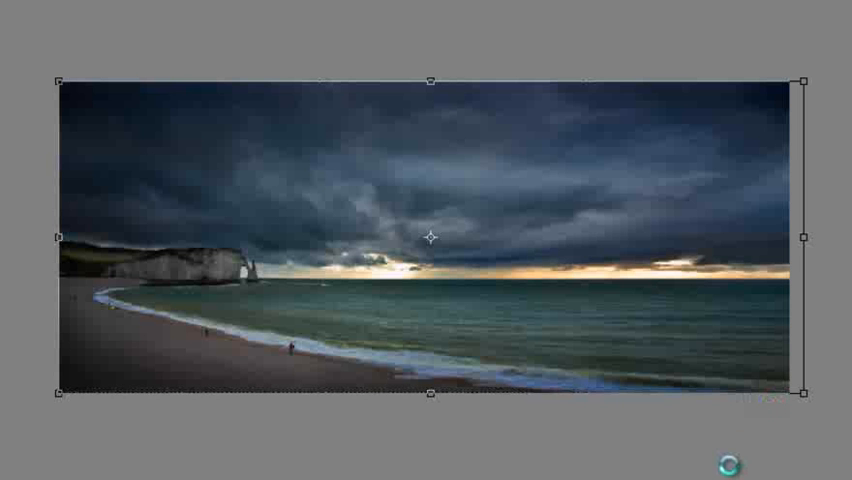